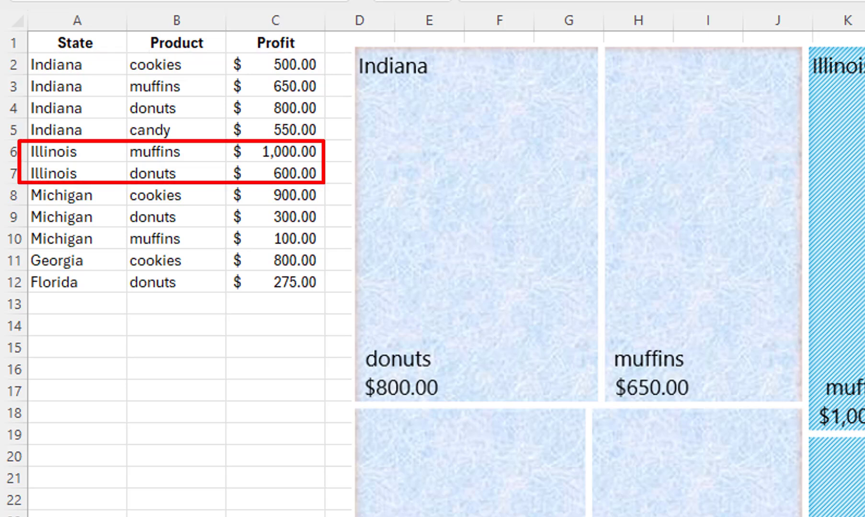
Convert the State, Product and Profit range A1:C12 into a table with headers and select its data.
left_click(77, 163)
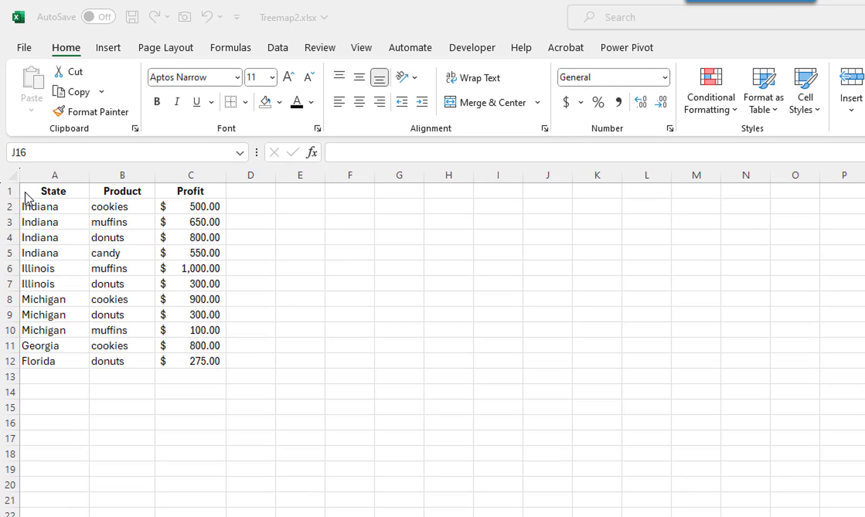
left_click(549, 428)
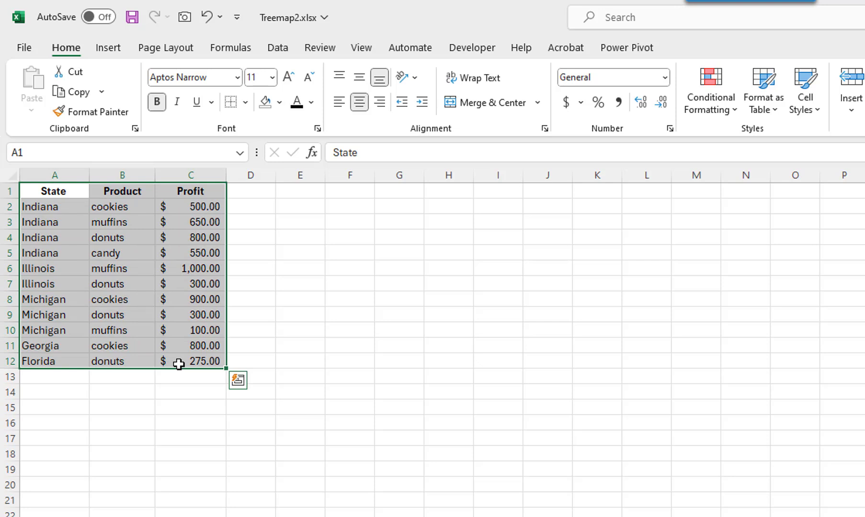
left_click(763, 88)
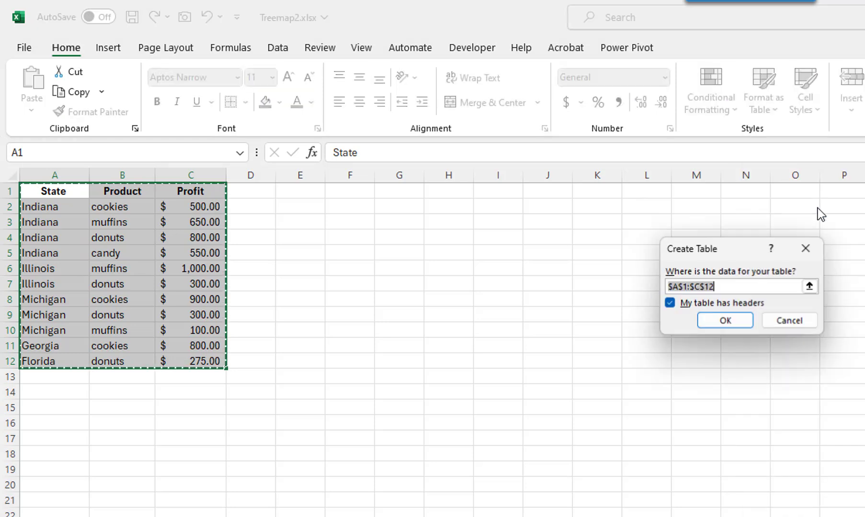
left_click(724, 320)
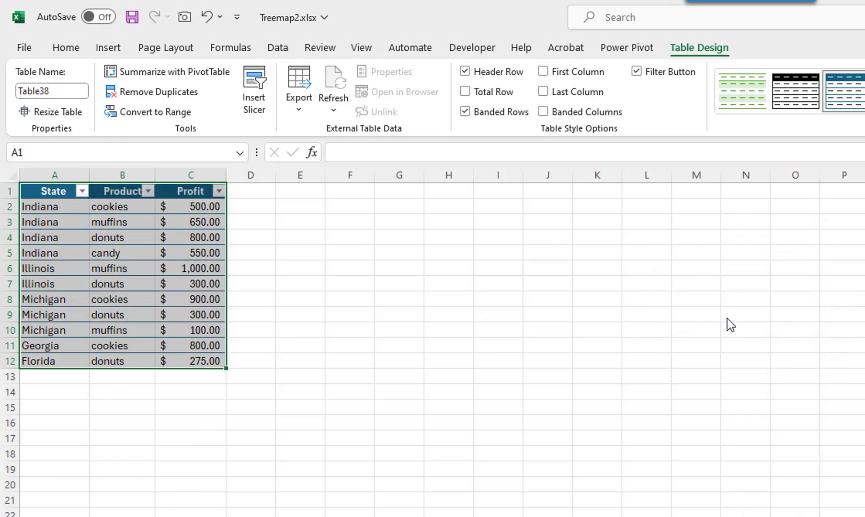
mouse_move(20, 207)
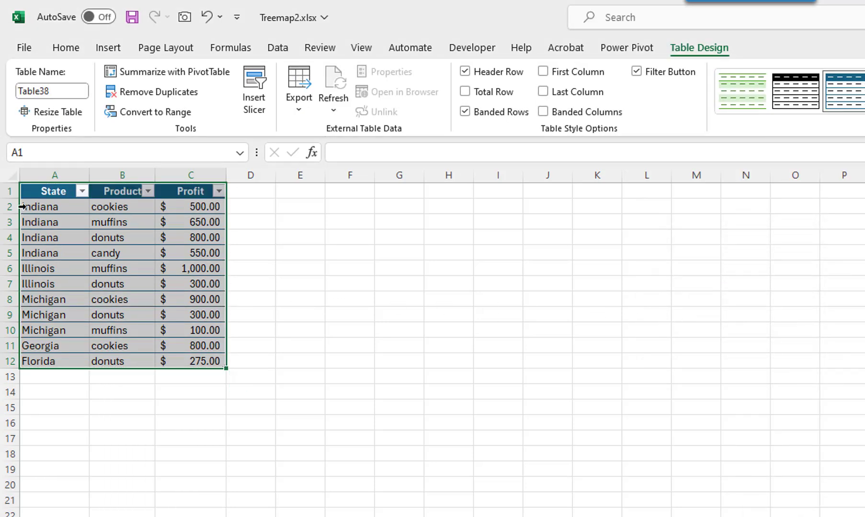
left_click(33, 206)
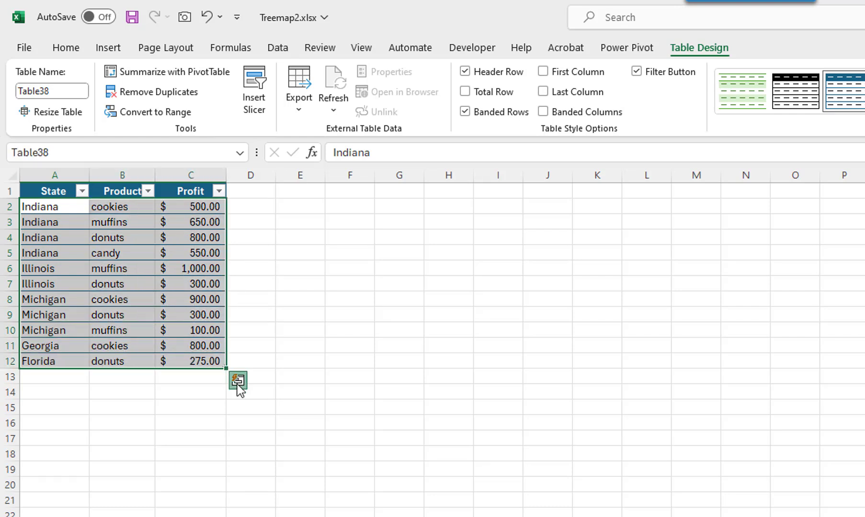
Insert a Treemap chart of profit by state and product via Quick Analysis > Charts > All Charts.
left_click(236, 380)
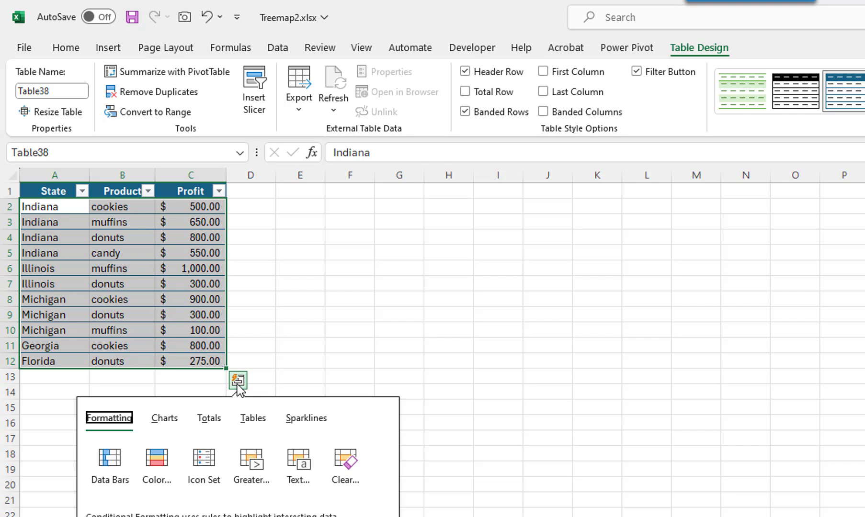
left_click(165, 419)
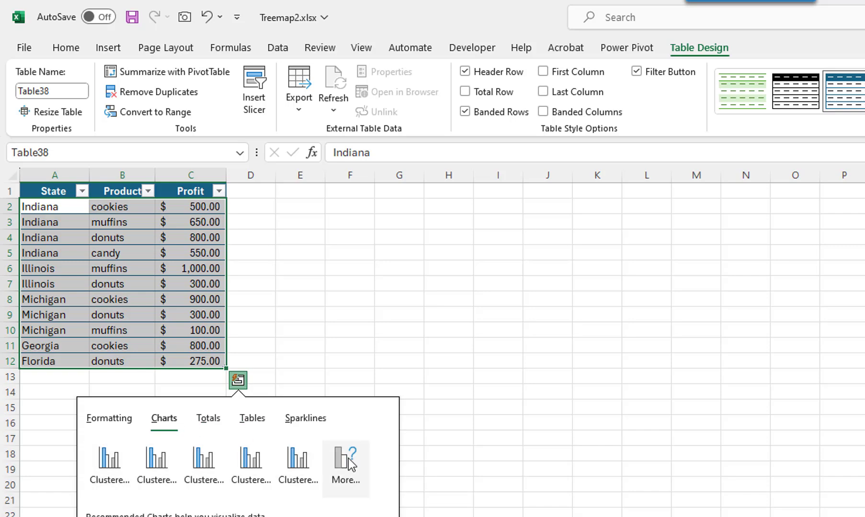
left_click(345, 464)
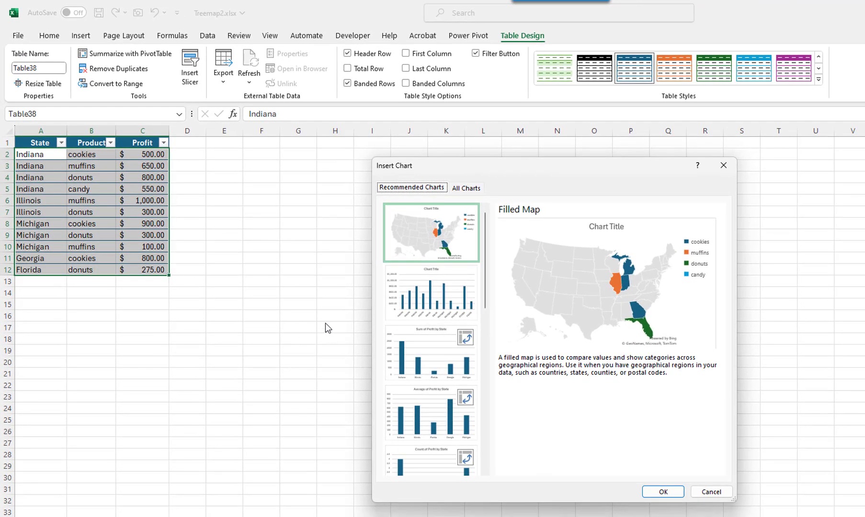
left_click(466, 188)
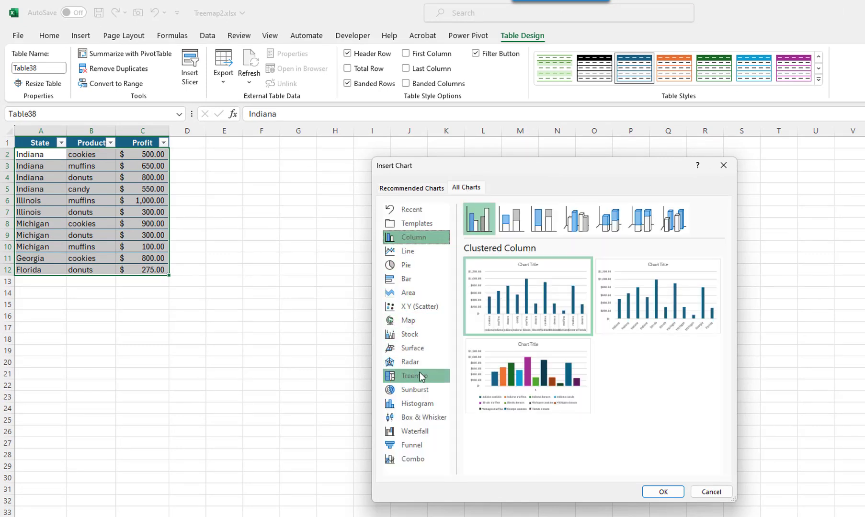
left_click(414, 375)
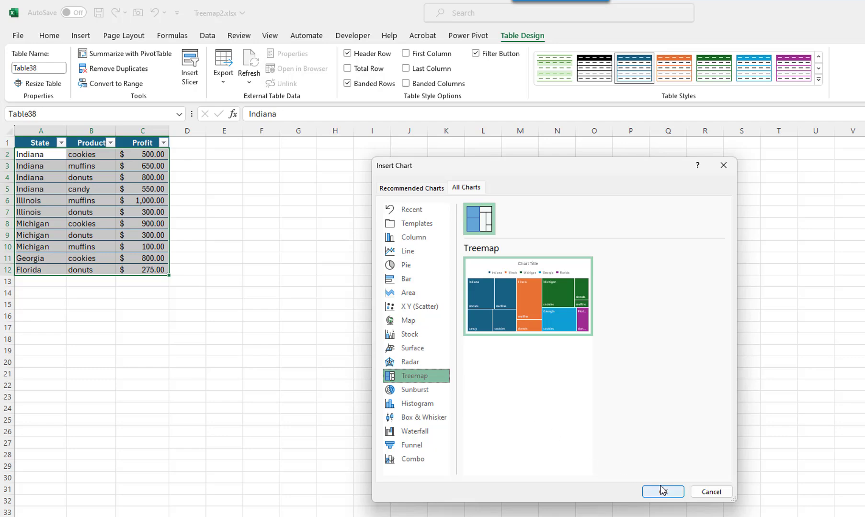
left_click(663, 491)
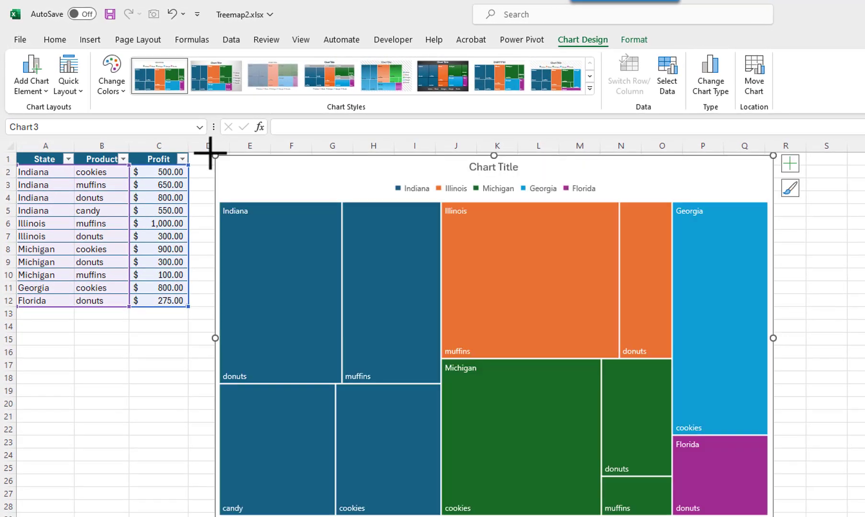
left_click(529, 280)
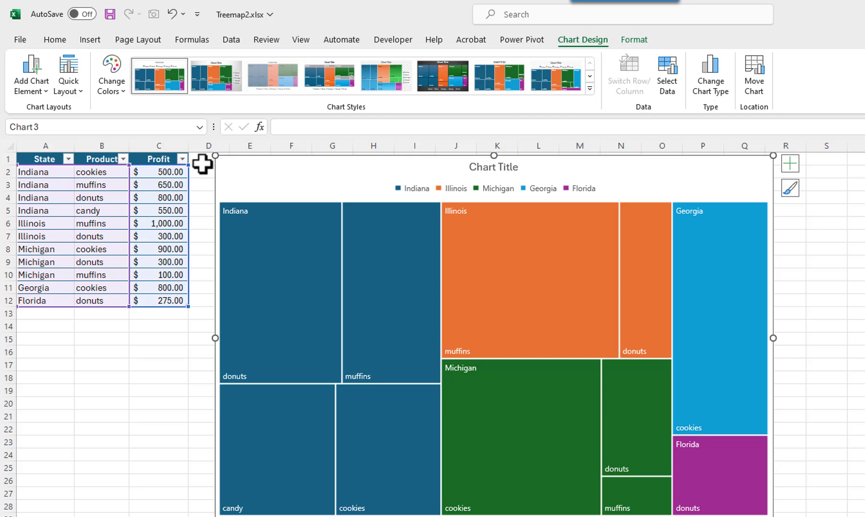
mouse_move(161, 236)
type("600")
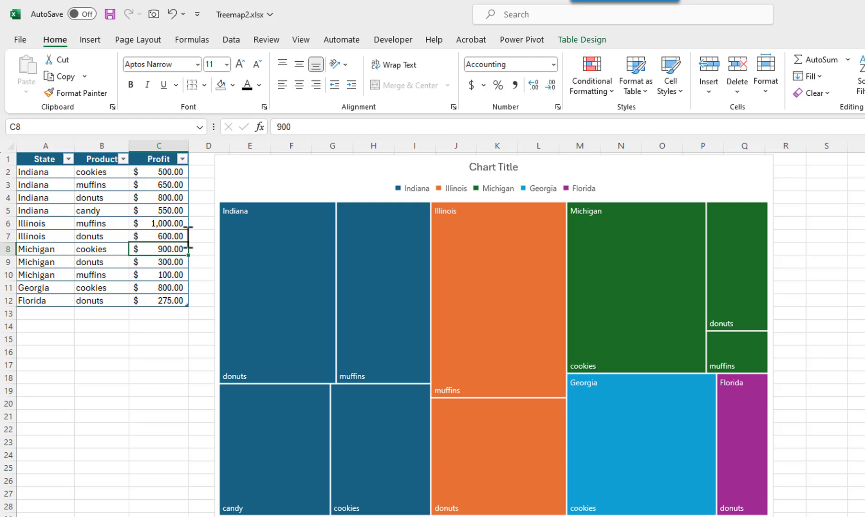
mouse_move(247, 283)
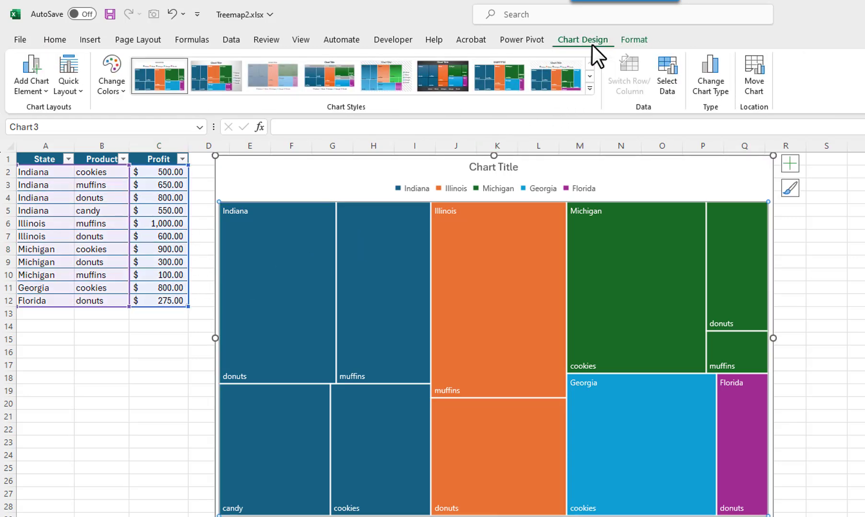
Try Chart Design styles with banner state headings and apply a colourful palette to the treemap.
left_click(217, 75)
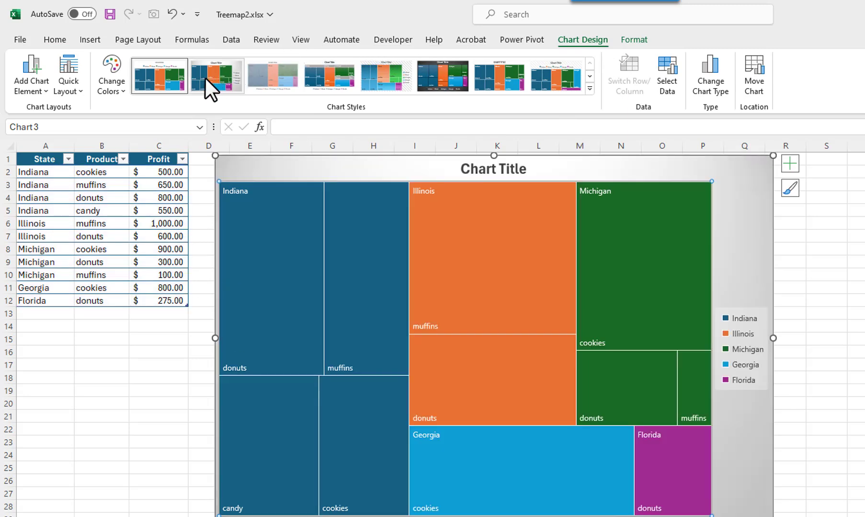
left_click(385, 77)
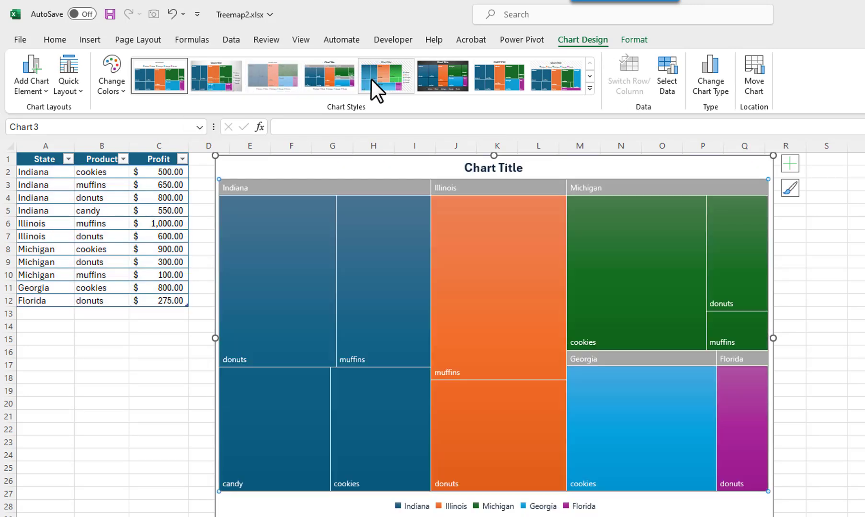
left_click(498, 76)
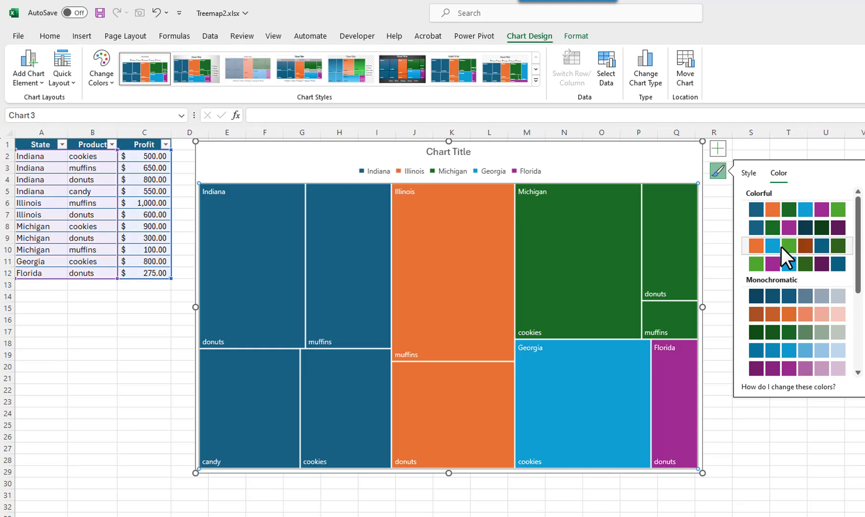
left_click(774, 259)
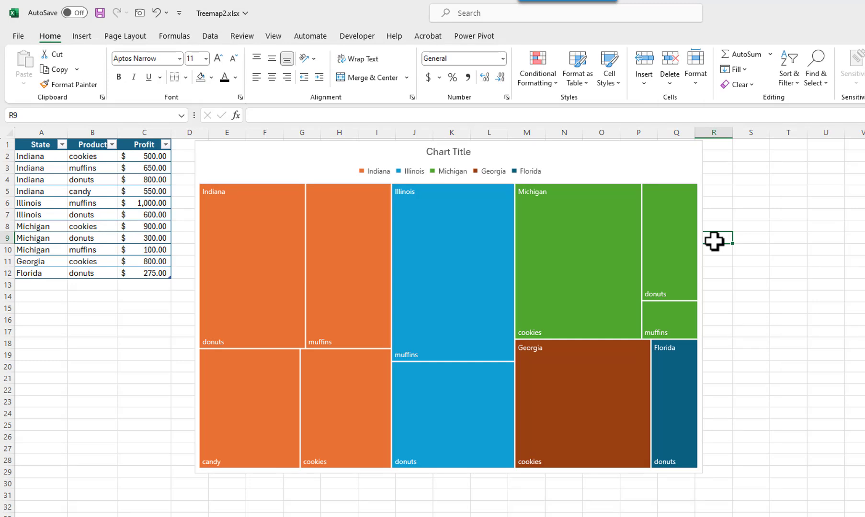
mouse_move(671, 248)
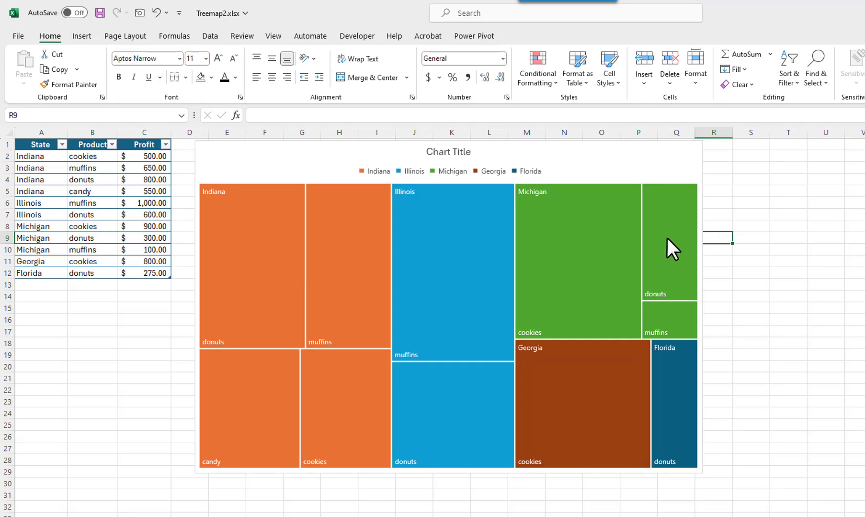
Set the treemap series labels to Banner so state names head each group.
right_click(670, 245)
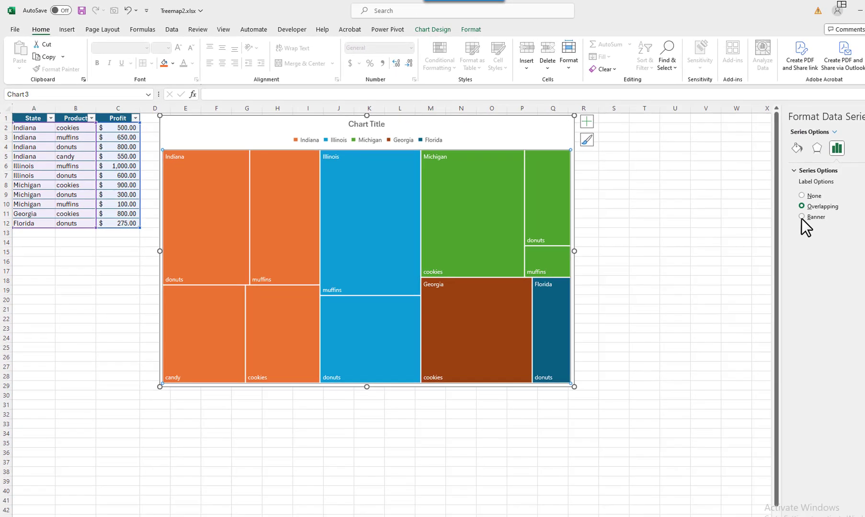
left_click(801, 216)
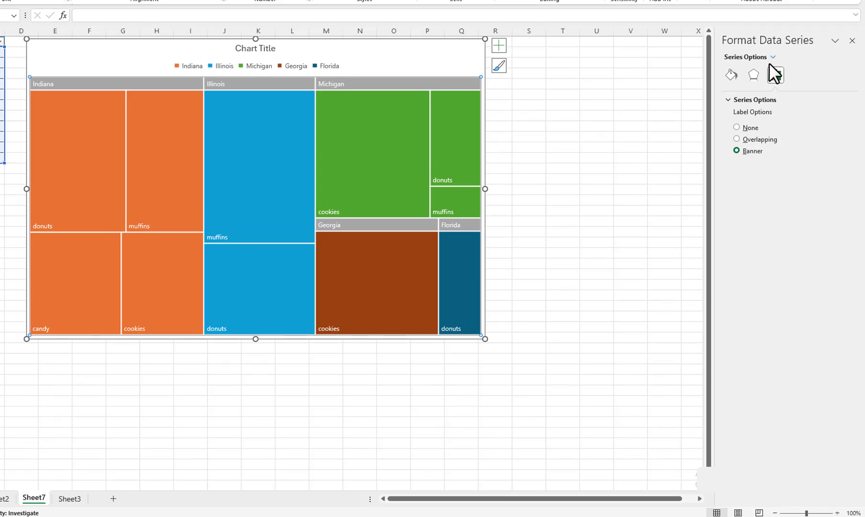
left_click(776, 57)
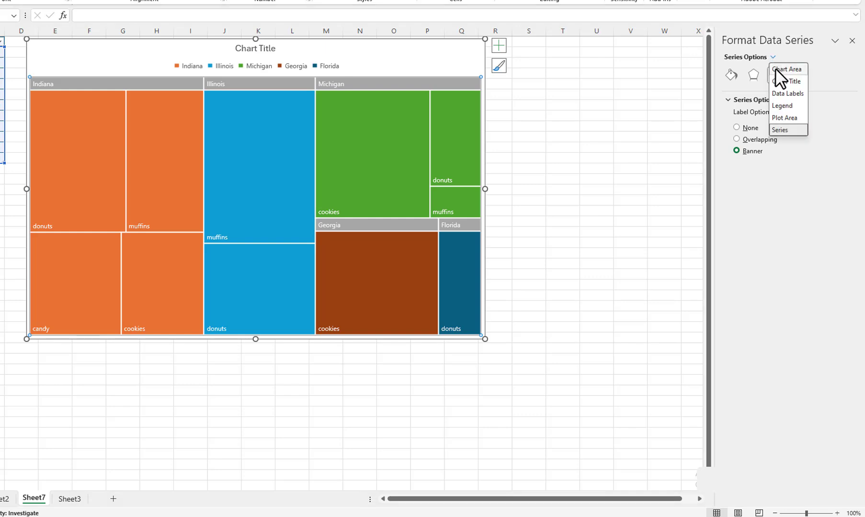
mouse_move(786, 94)
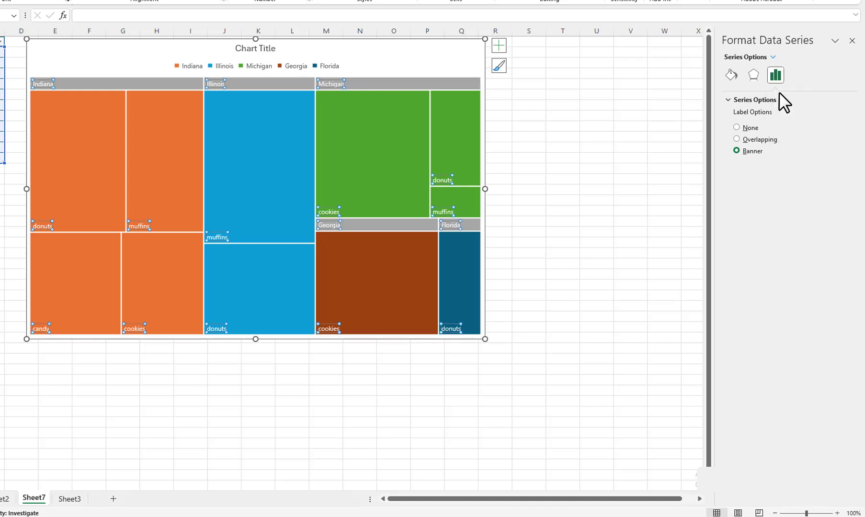
Add Value to the data labels with a (New Line) separator under the product name.
left_click(776, 73)
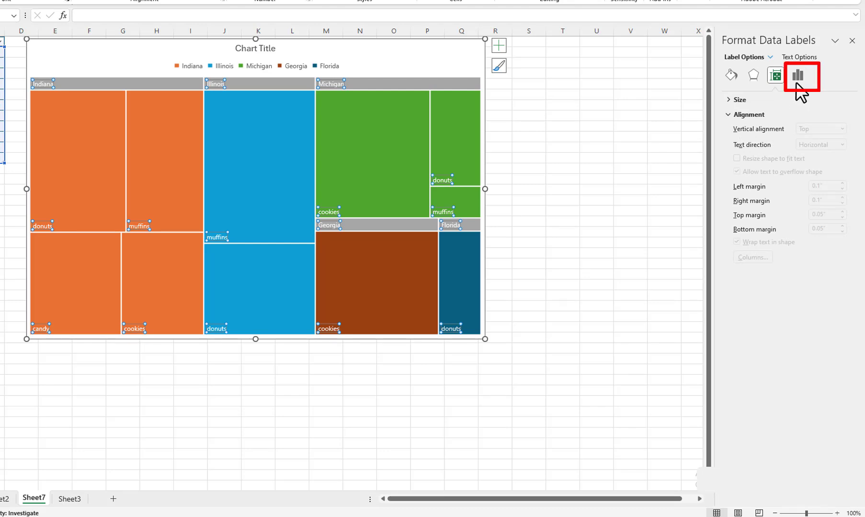
left_click(802, 76)
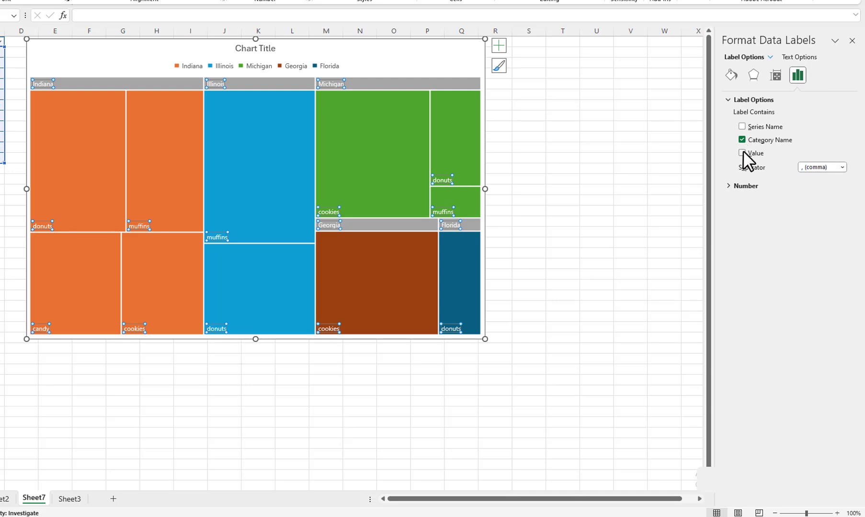
left_click(741, 153)
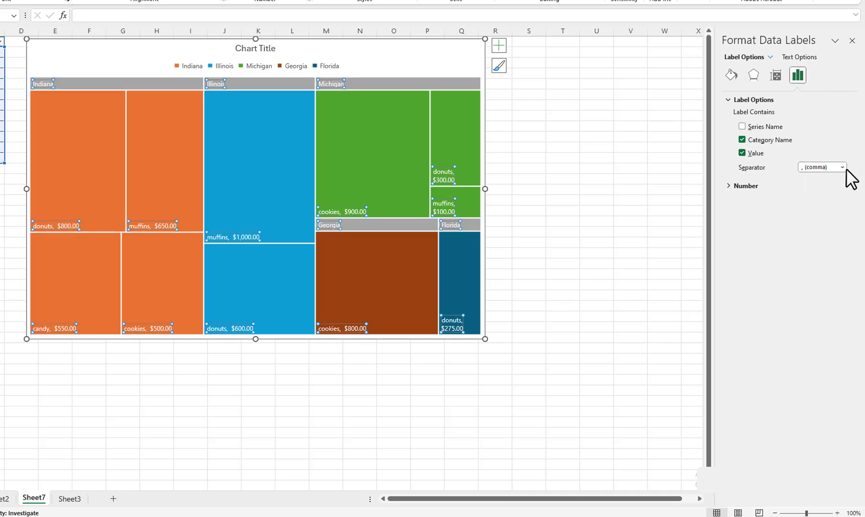
left_click(841, 167)
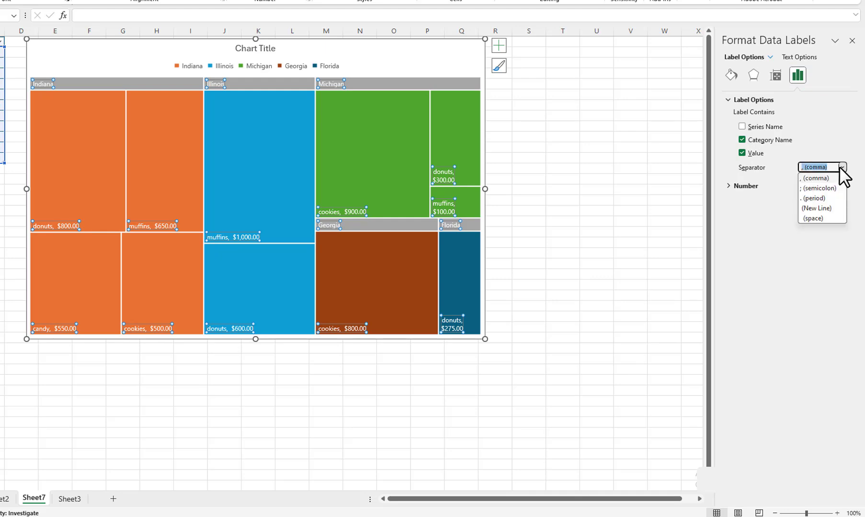
mouse_move(818, 208)
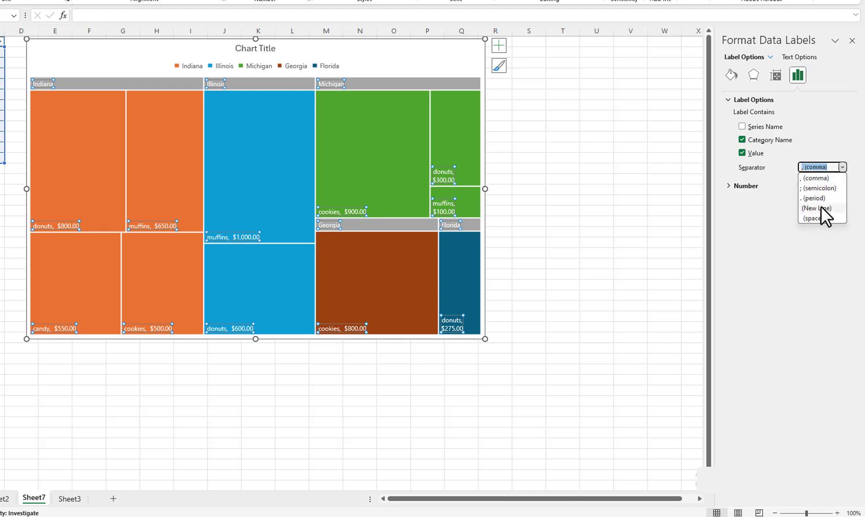
left_click(818, 216)
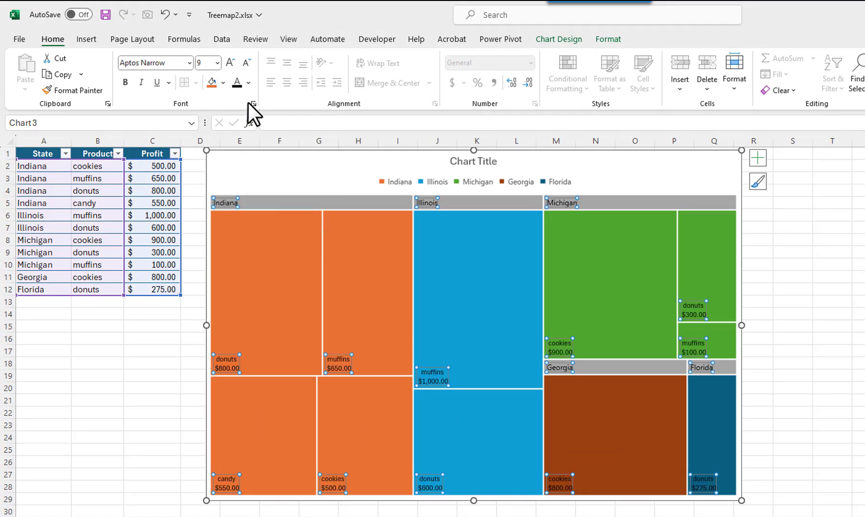
Increase the font size of the data labels, state headings and legend.
left_click(230, 62)
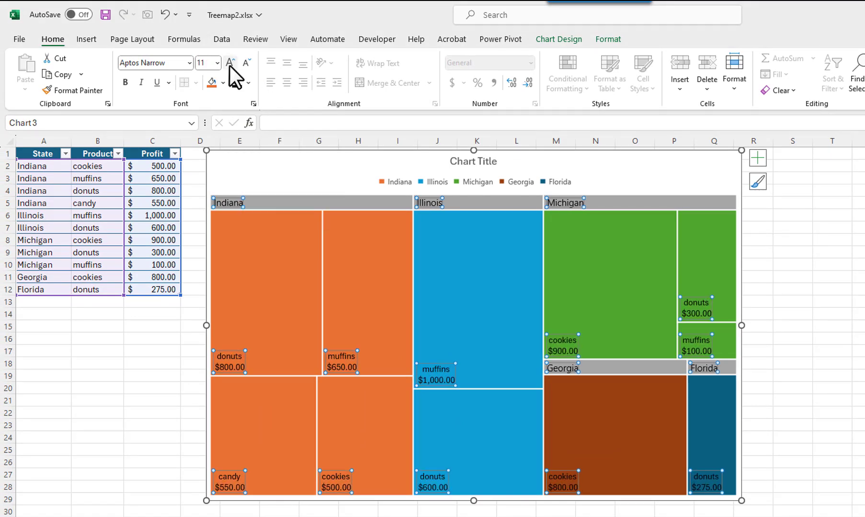
left_click(229, 62)
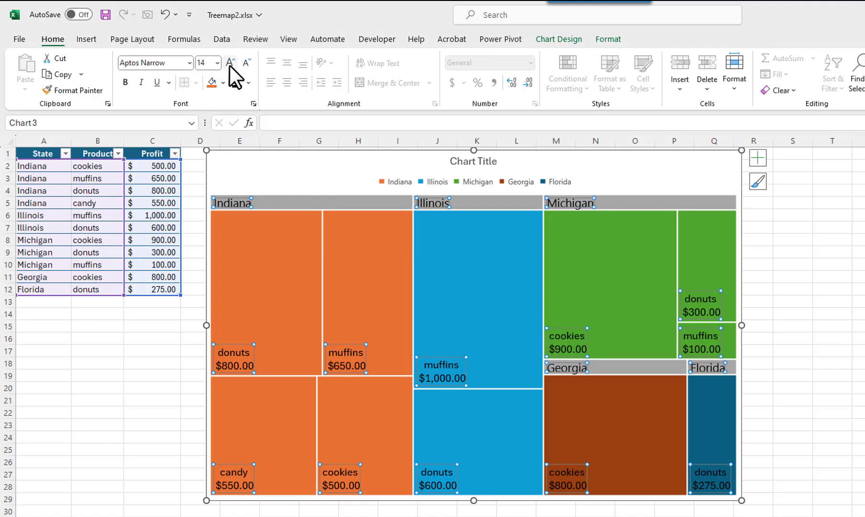
mouse_move(249, 93)
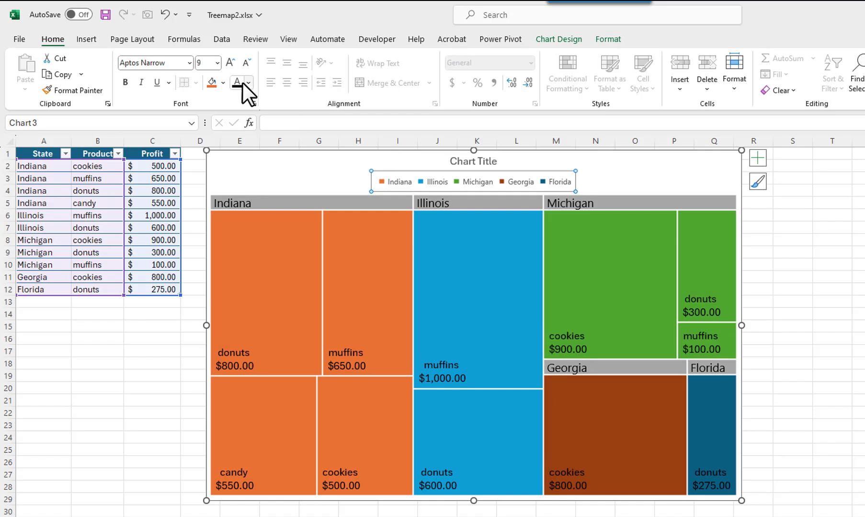
left_click(229, 61)
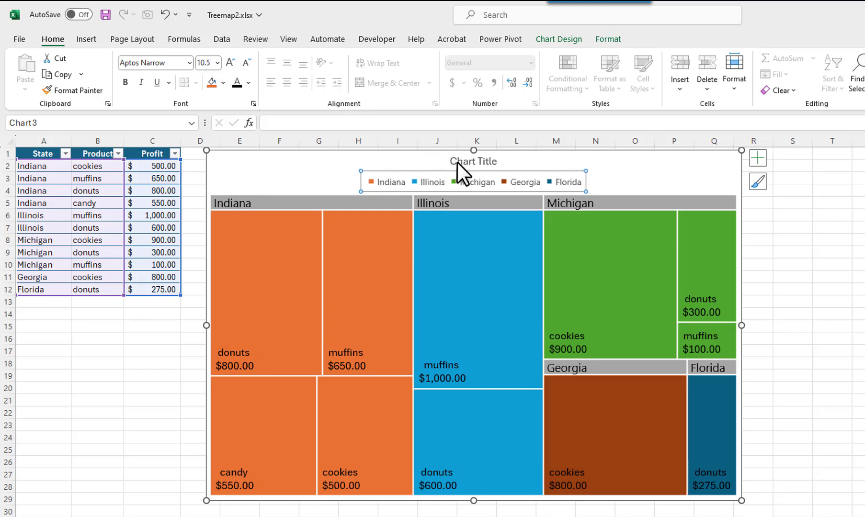
Retitle the chart 'Profit for States' and make it bold and italic.
left_click(473, 161)
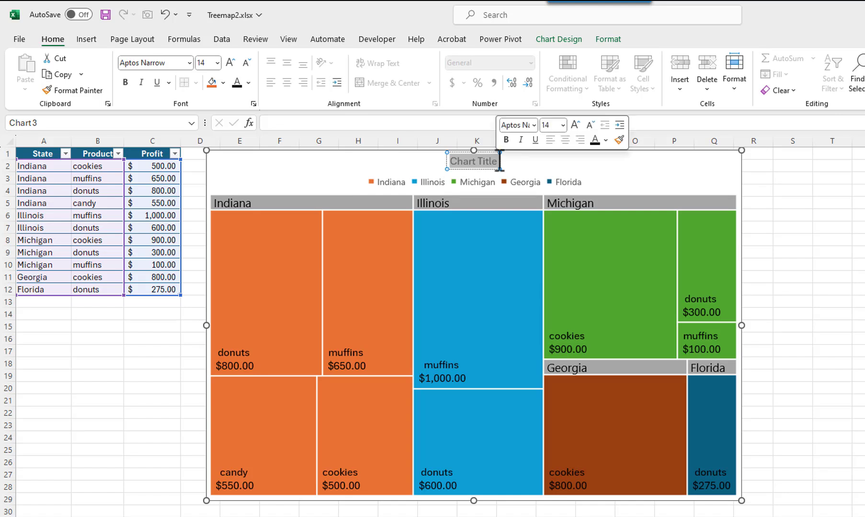
type("Profit for States")
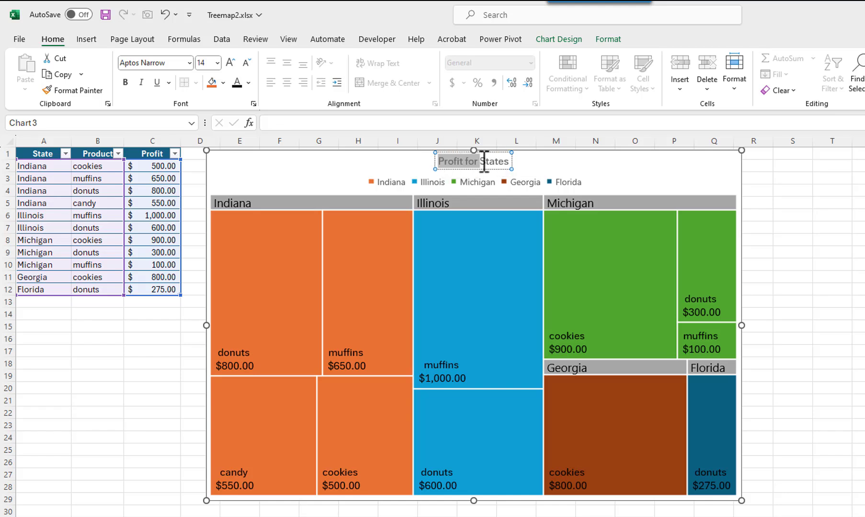
left_click(124, 82)
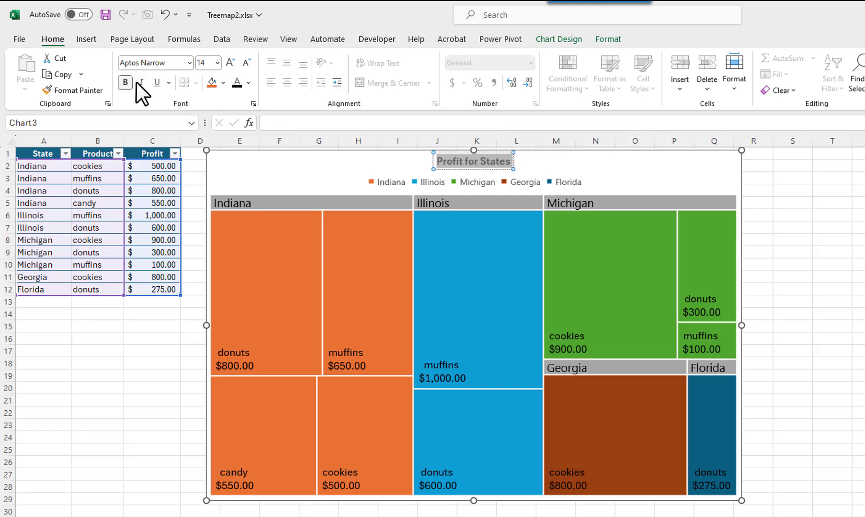
left_click(141, 82)
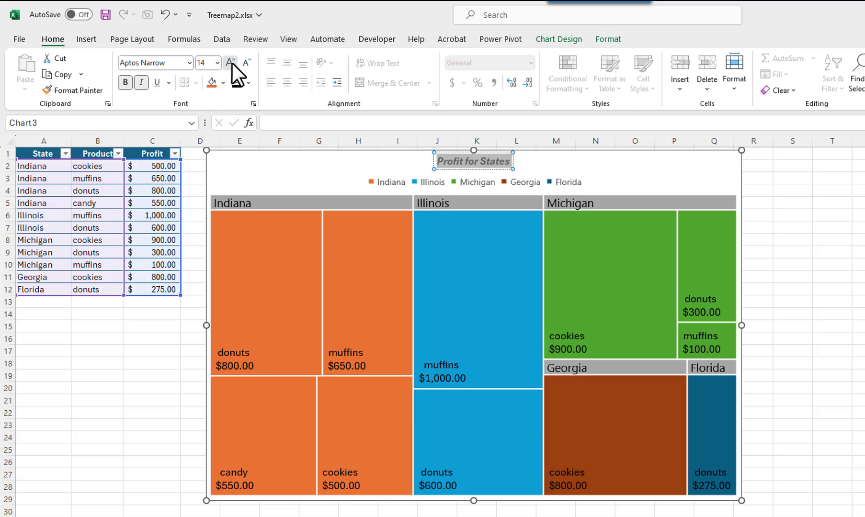